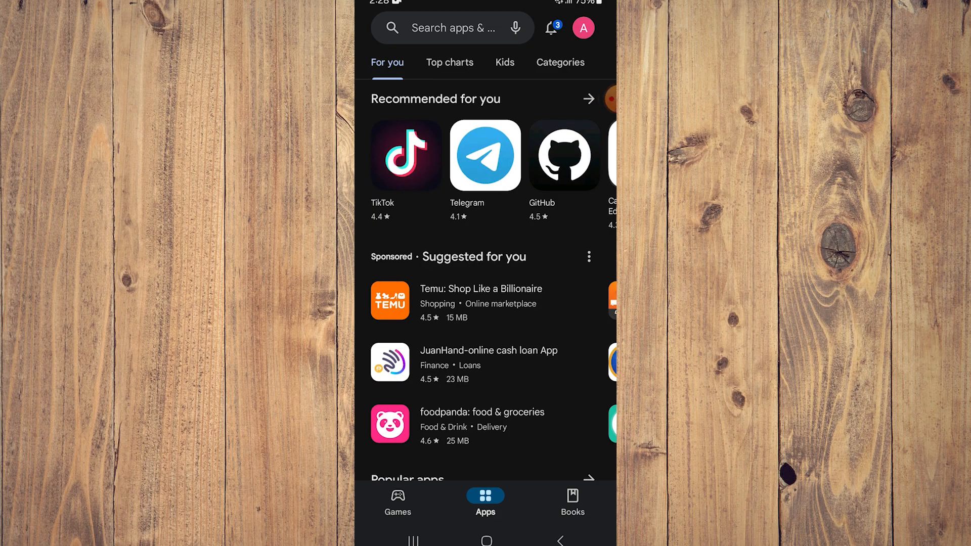
Find Talkie via the recent search 'talkie soulful character ai' and launch the installed app
click(451, 28)
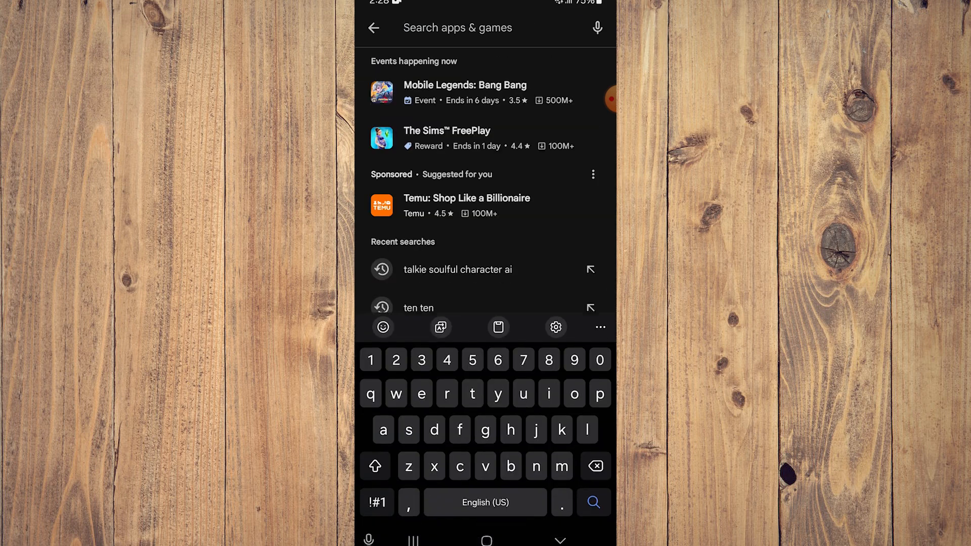
click(458, 269)
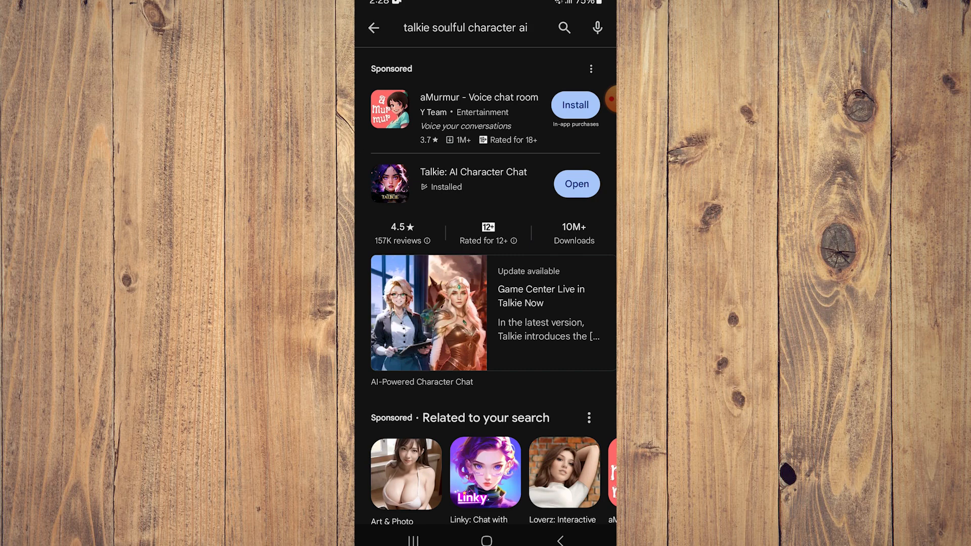
click(575, 183)
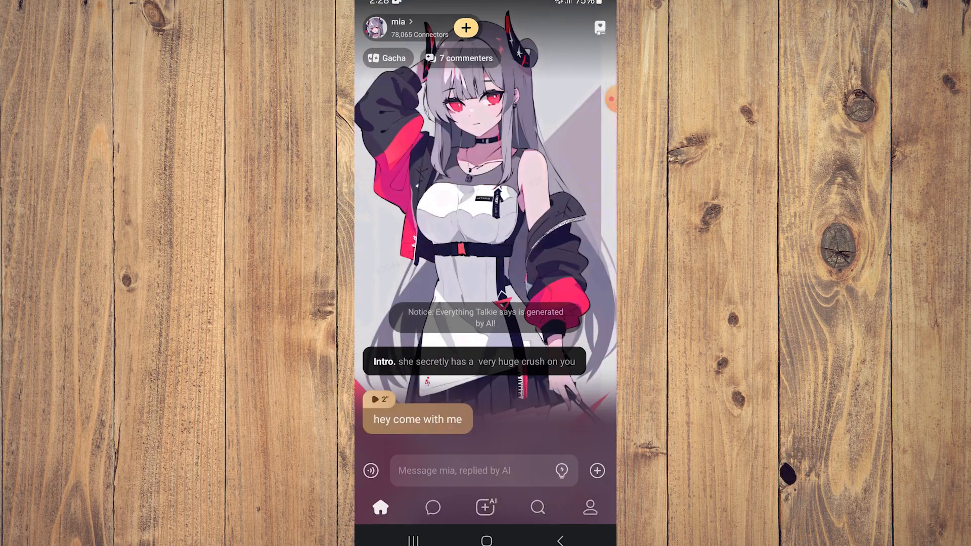
Browse the Chatted list, Search and Profile sections, then start creating a new Talkie image
click(433, 508)
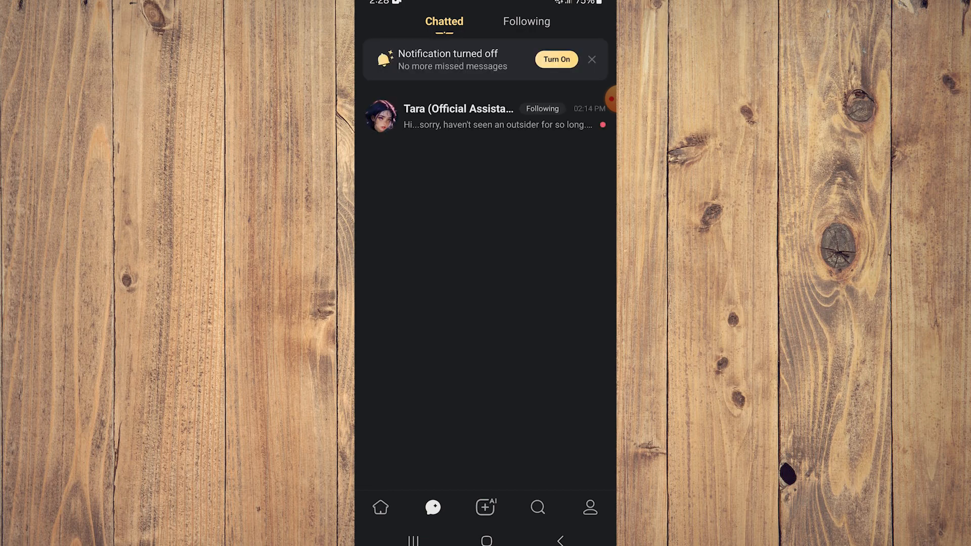
click(537, 507)
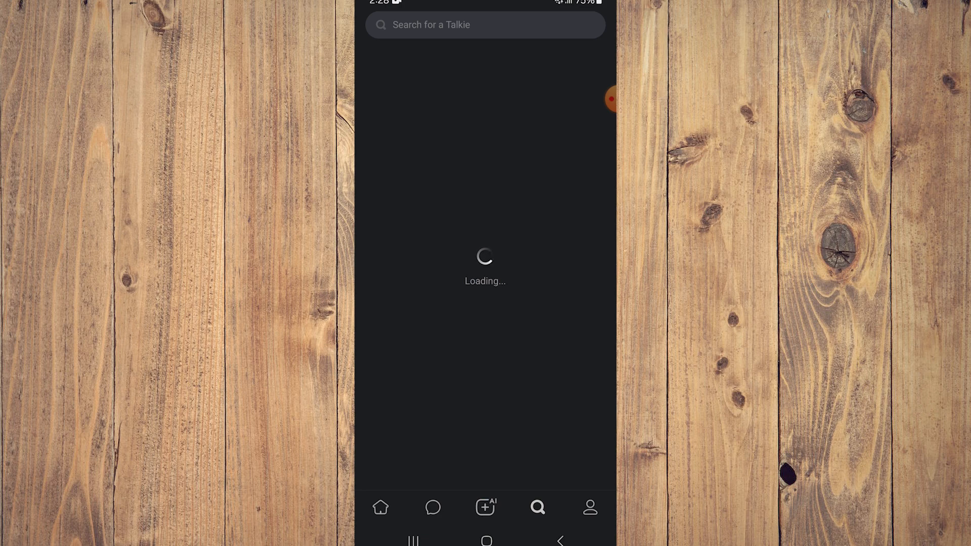
click(590, 508)
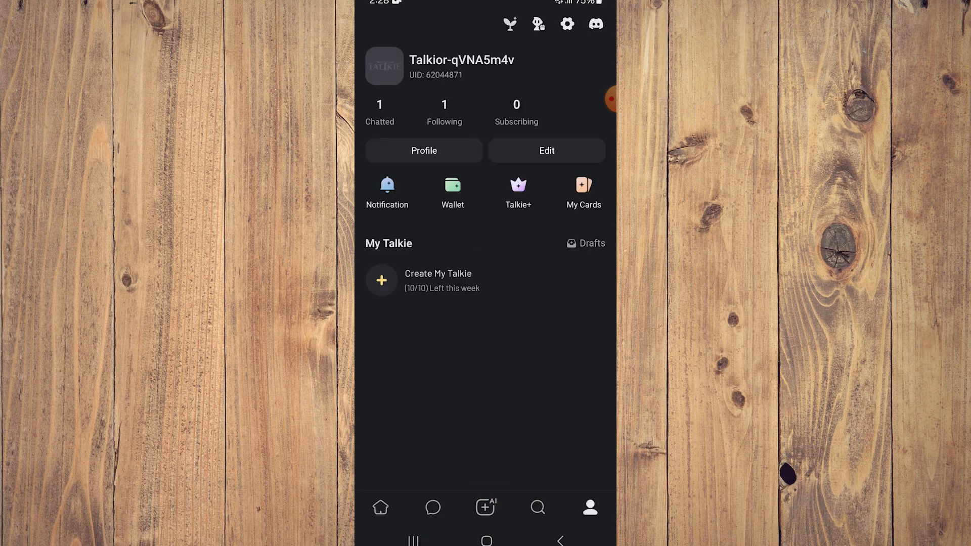
click(546, 151)
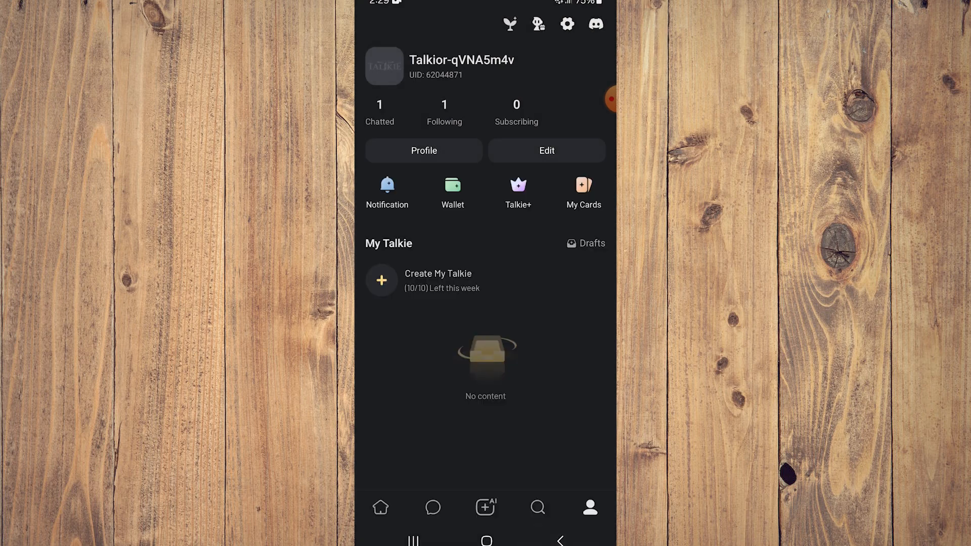
click(433, 508)
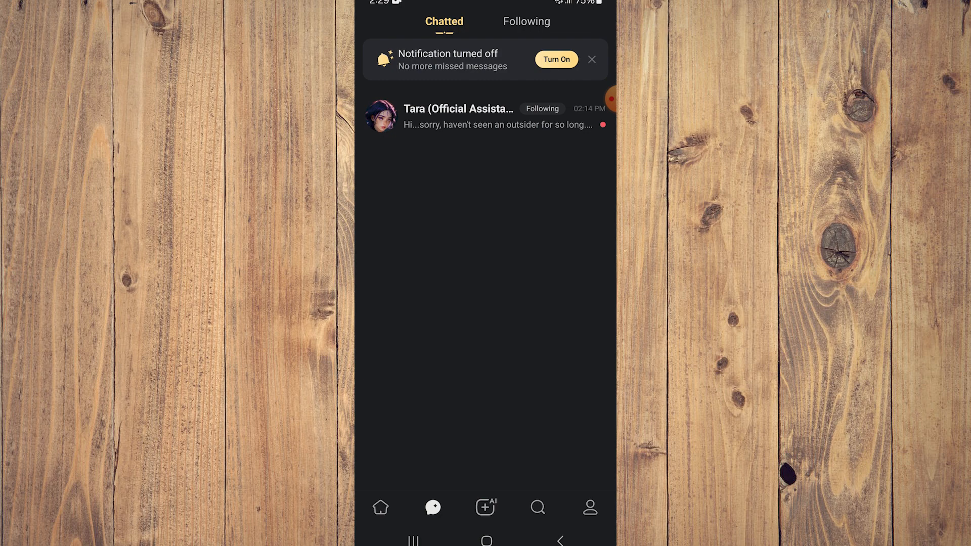
click(485, 508)
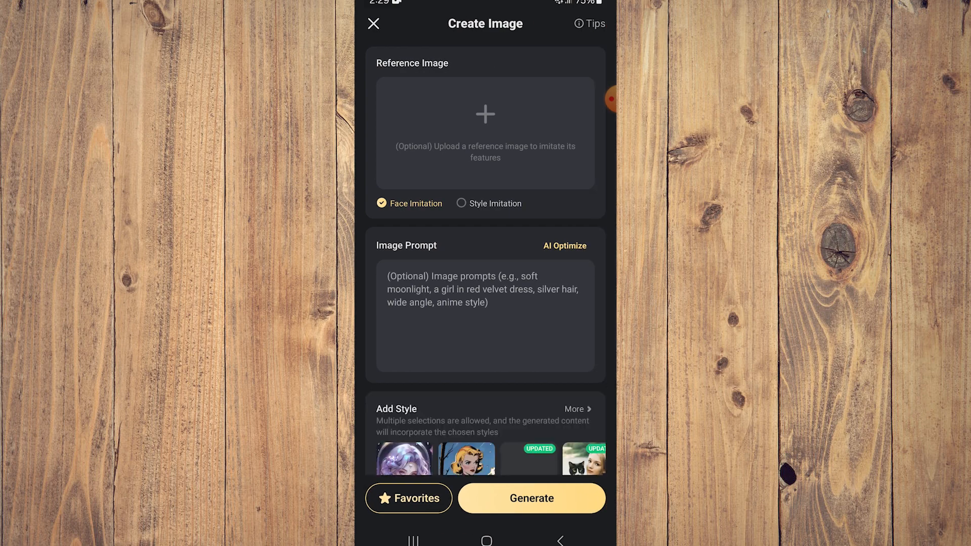
Toggle Style Imitation on and off, then generate images in the Anime(New) style
click(485, 113)
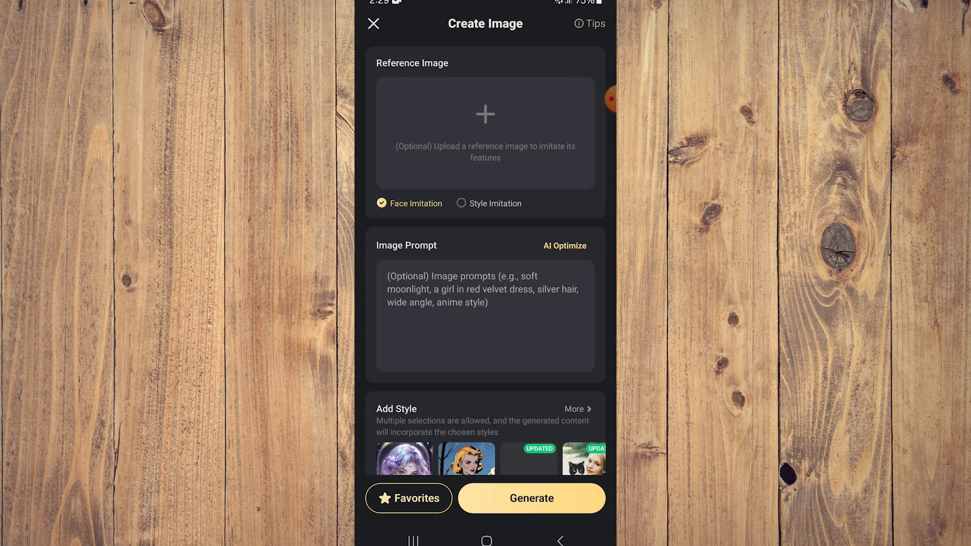
click(460, 204)
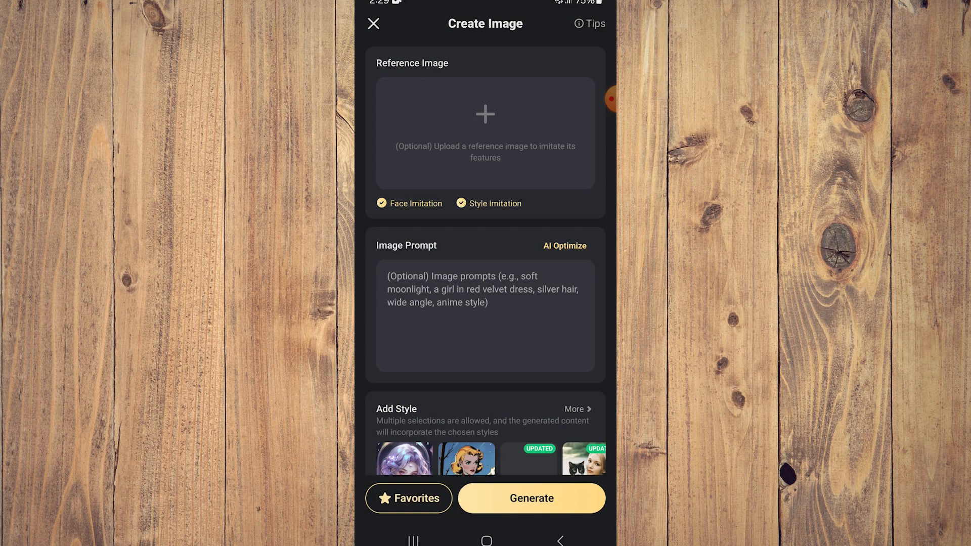
click(460, 204)
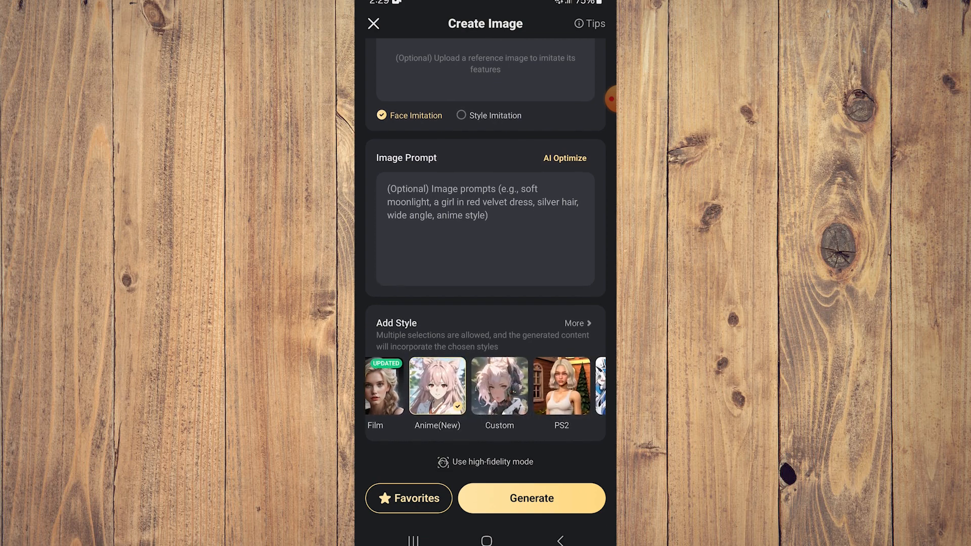
click(530, 498)
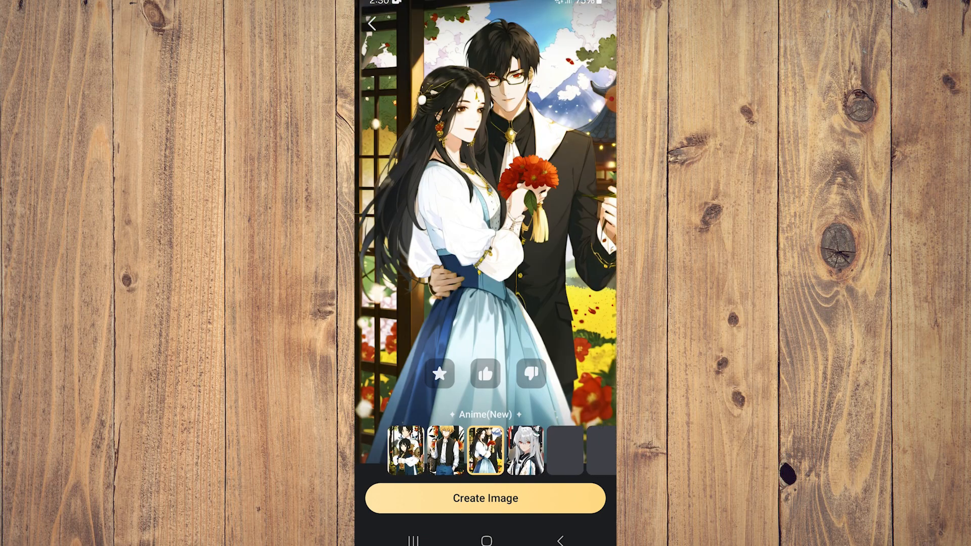
Choose the silver-haired anime result as the Talkie card picture
click(483, 499)
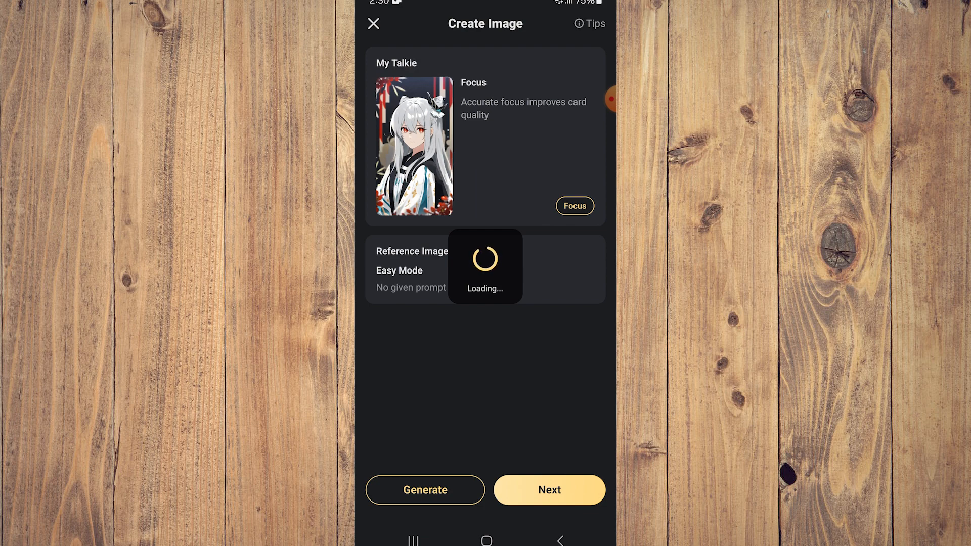
Proceed to the Create Talkie profile form, add the anime tag, and go to Dialogue Style
click(550, 490)
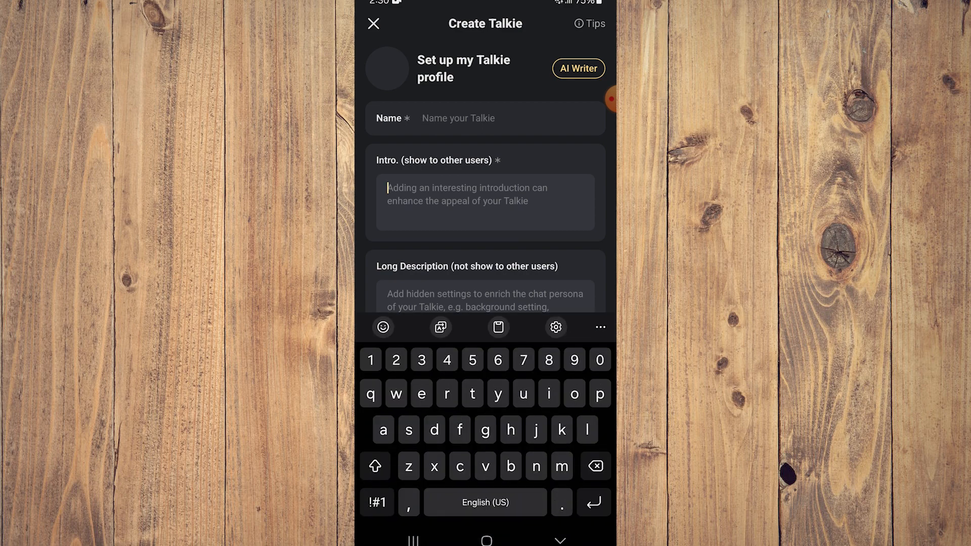
click(387, 69)
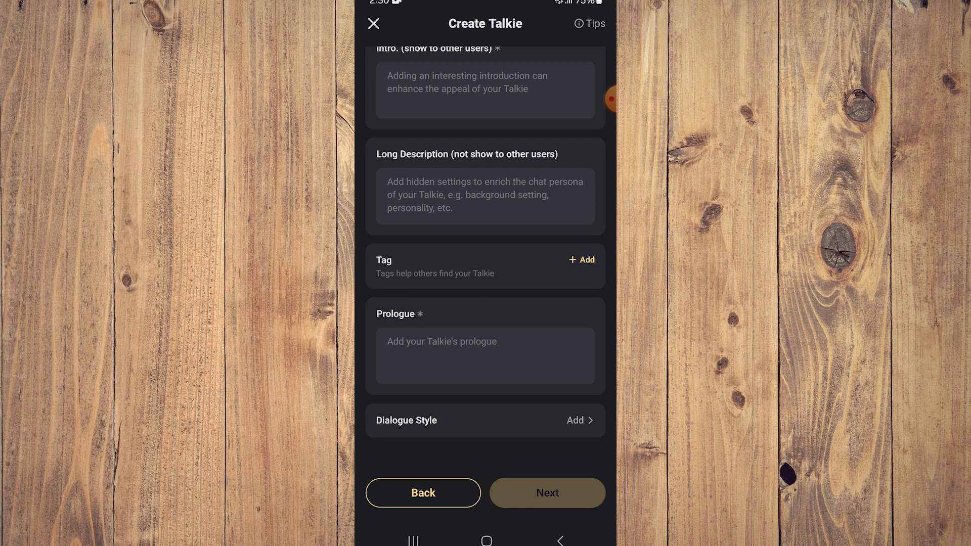
click(484, 356)
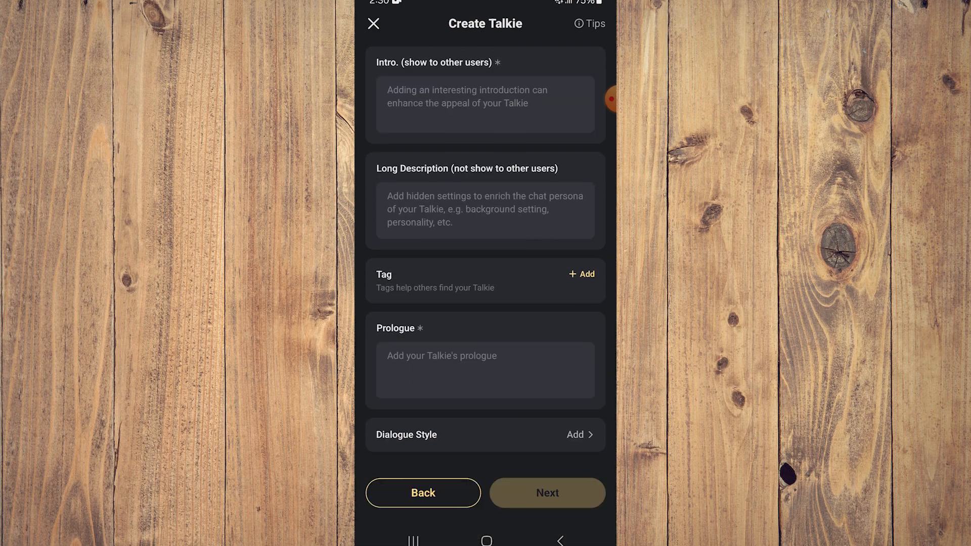
click(581, 274)
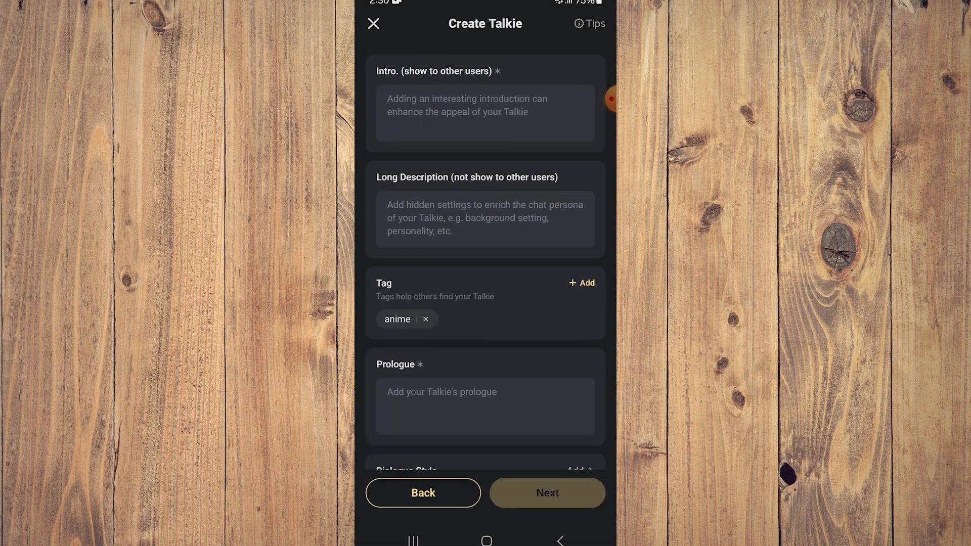
scroll(down, 3)
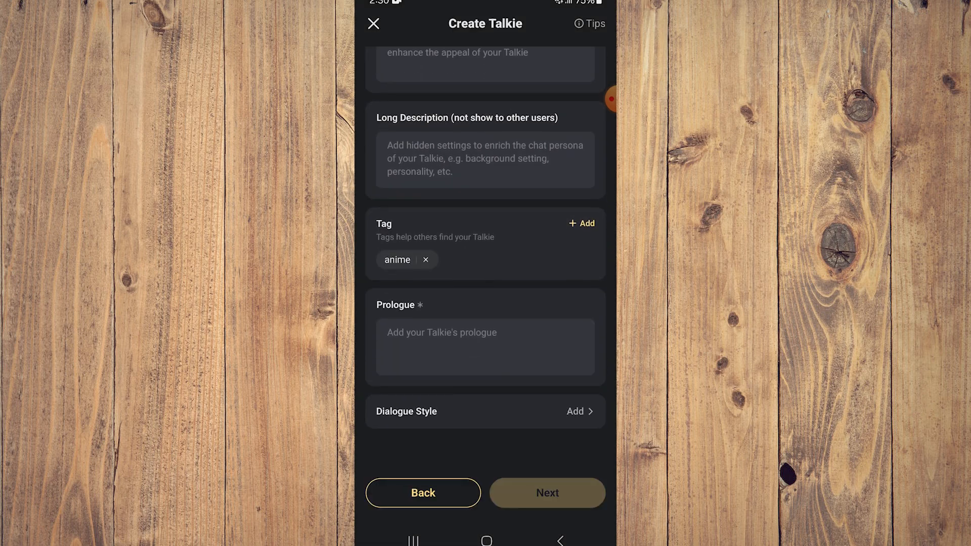
click(574, 411)
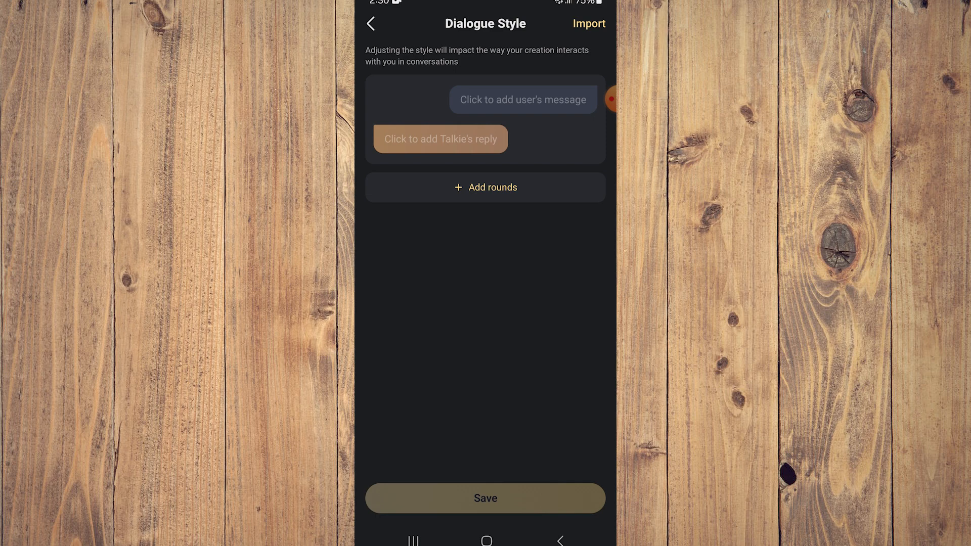
Return from Dialogue Style and attempt Next, triggering the incomplete required fields warning
click(486, 188)
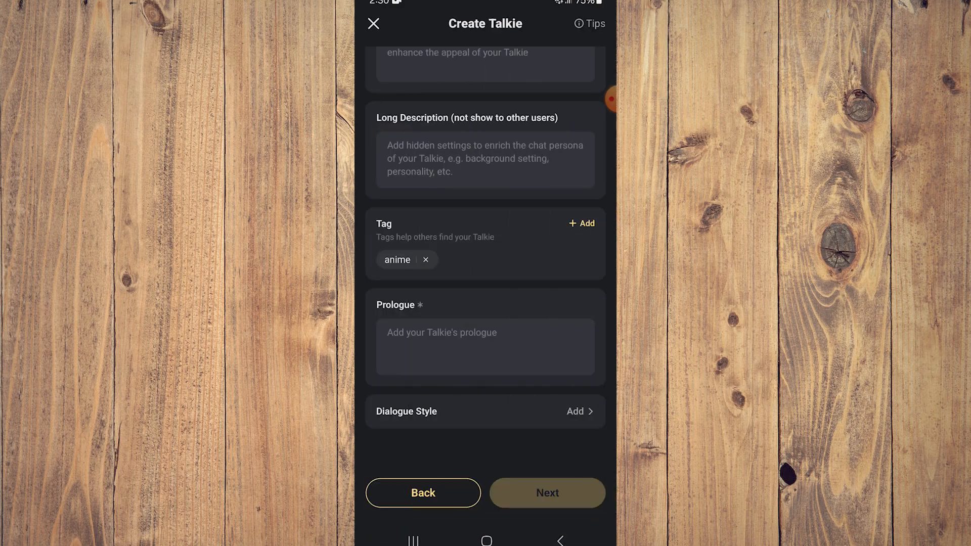
click(546, 492)
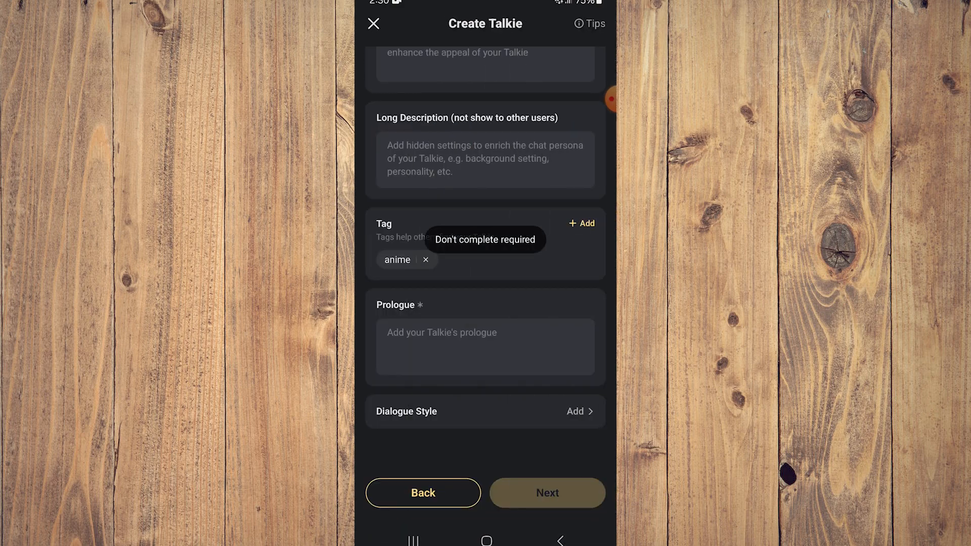